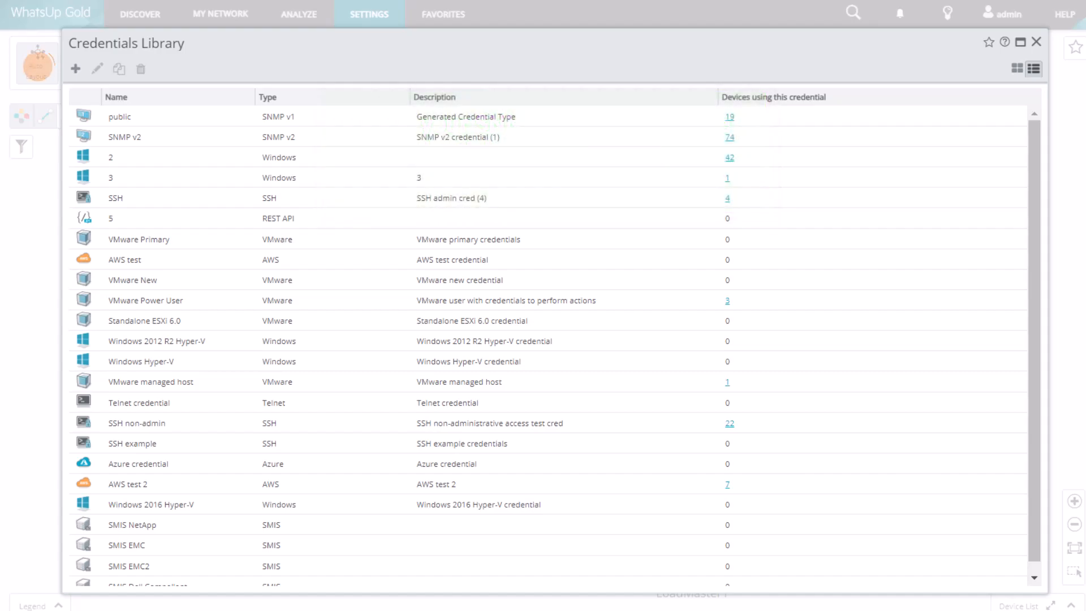
List the addable credential types and begin a new SNMP v2 credential form.
left_click(76, 68)
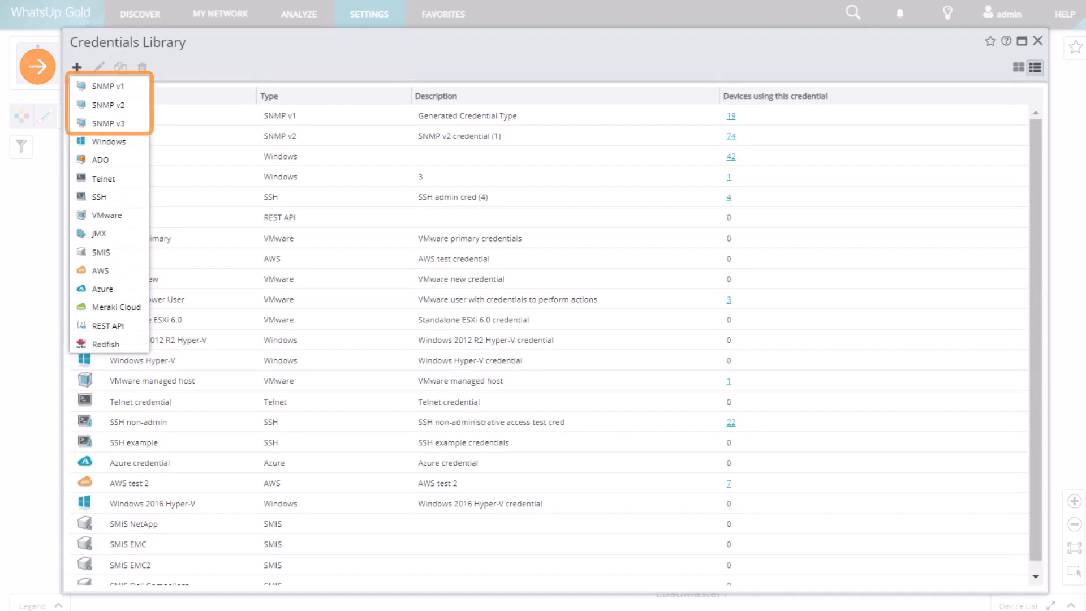
left_click(108, 104)
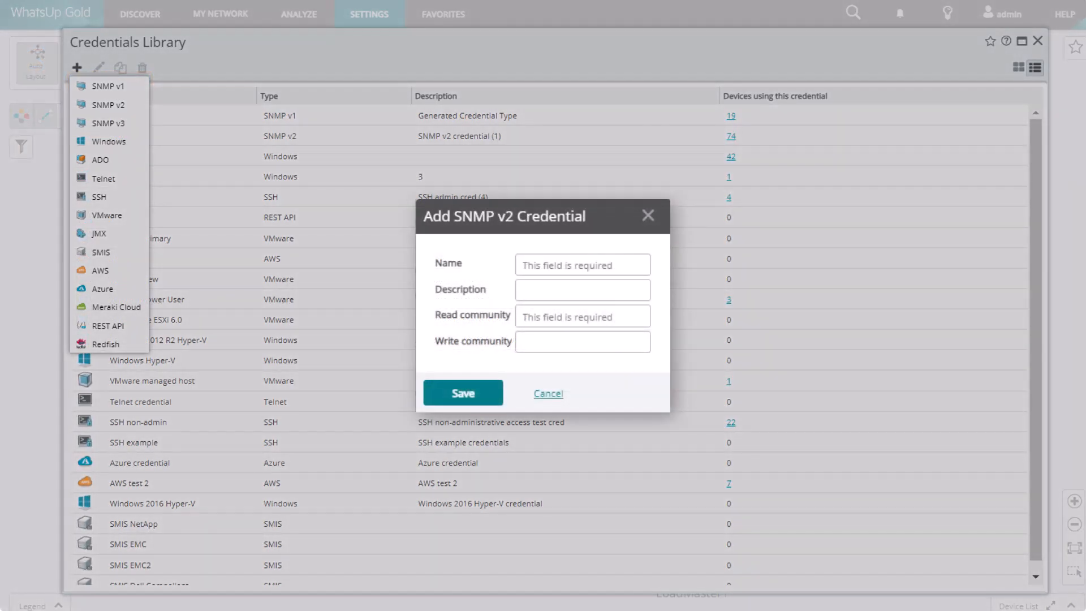
left_click(581, 316)
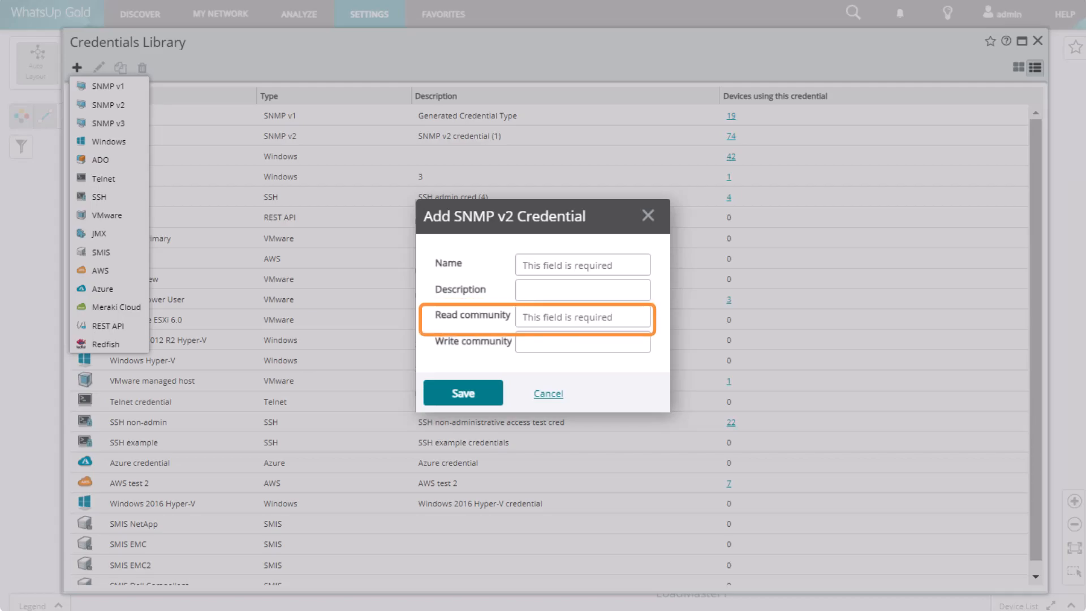
left_click(581, 340)
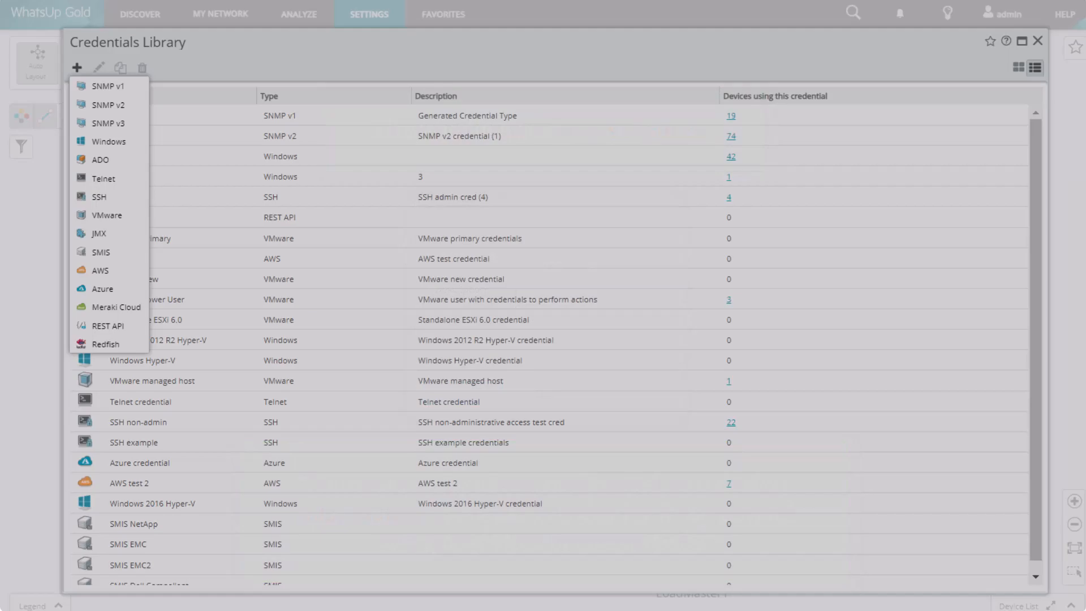
Begin an SNMP v3 credential, then reach the Credentials step of a Discovery Scan.
left_click(107, 122)
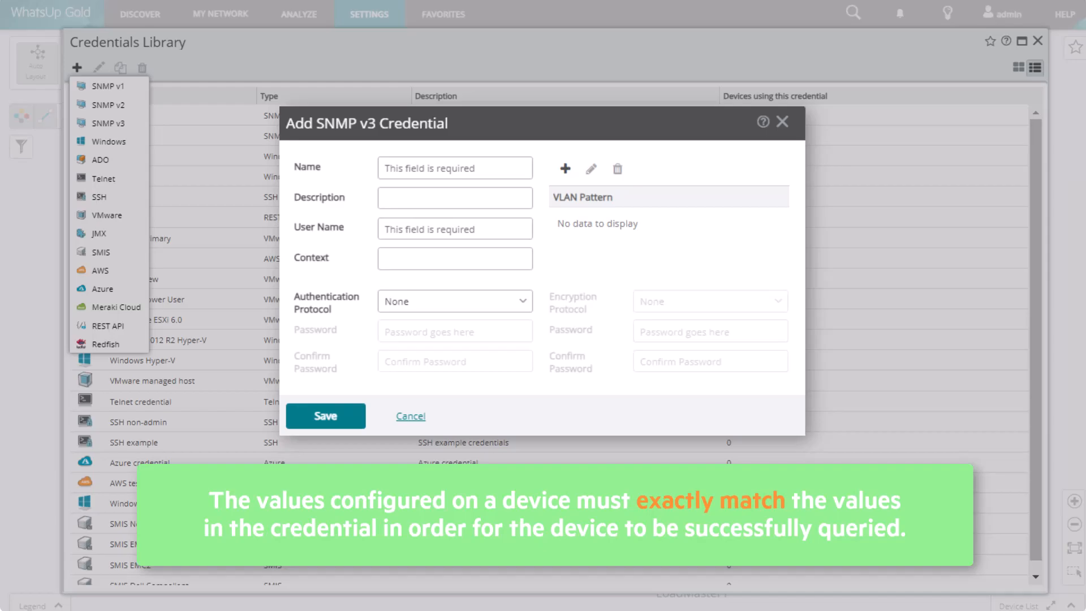
left_click(409, 415)
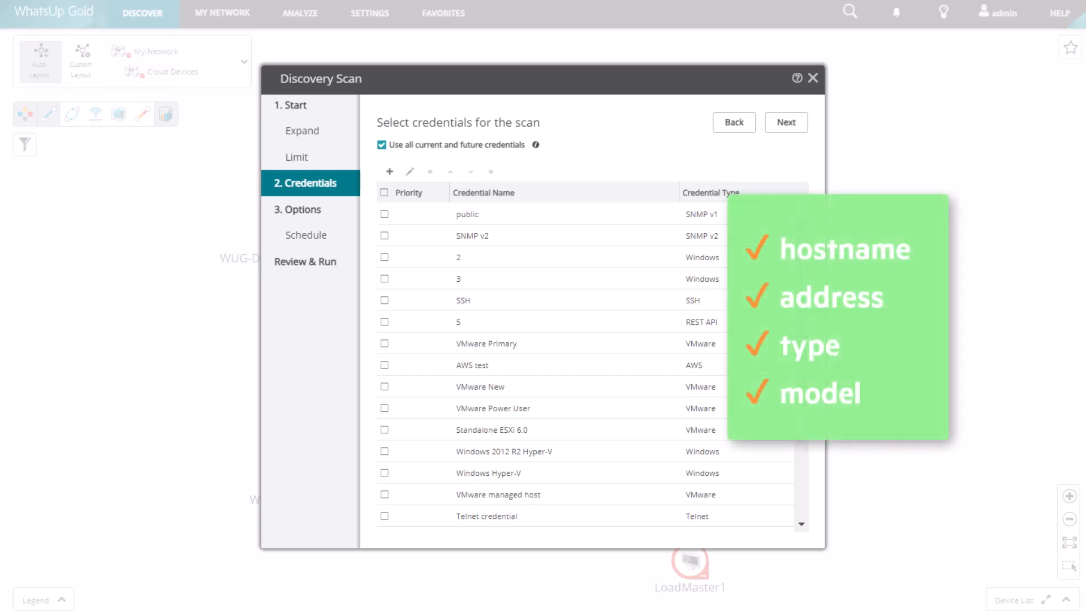
Review discovered devices' credential results and start monitoring the selected new Windows Server.
left_click(812, 78)
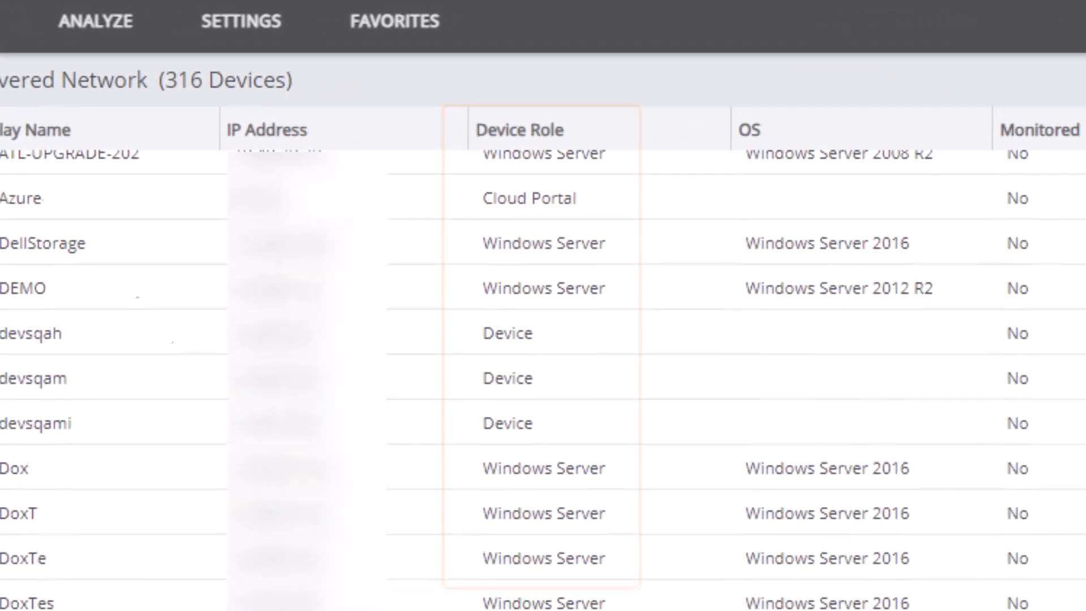
left_click(267, 228)
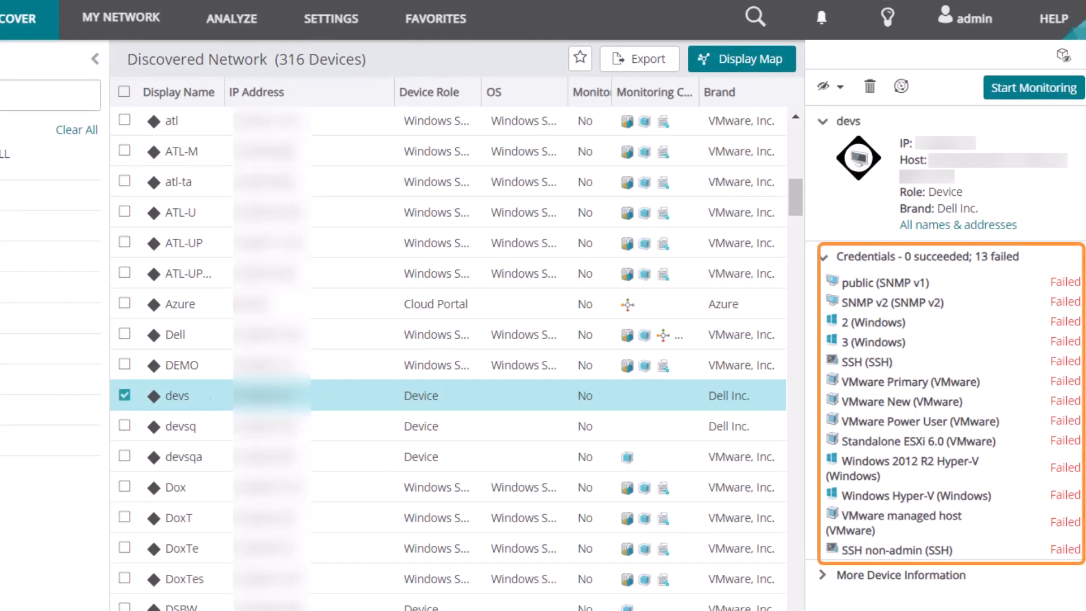
left_click(431, 395)
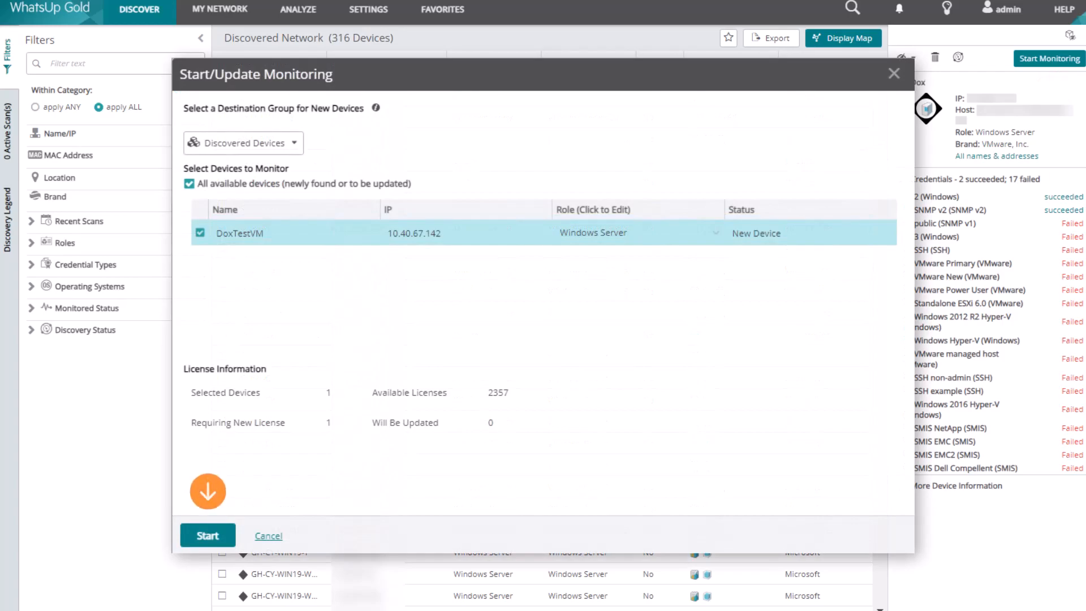
Start monitoring DoxTestVM and view a device's empty Credentials section in Device Properties.
left_click(207, 535)
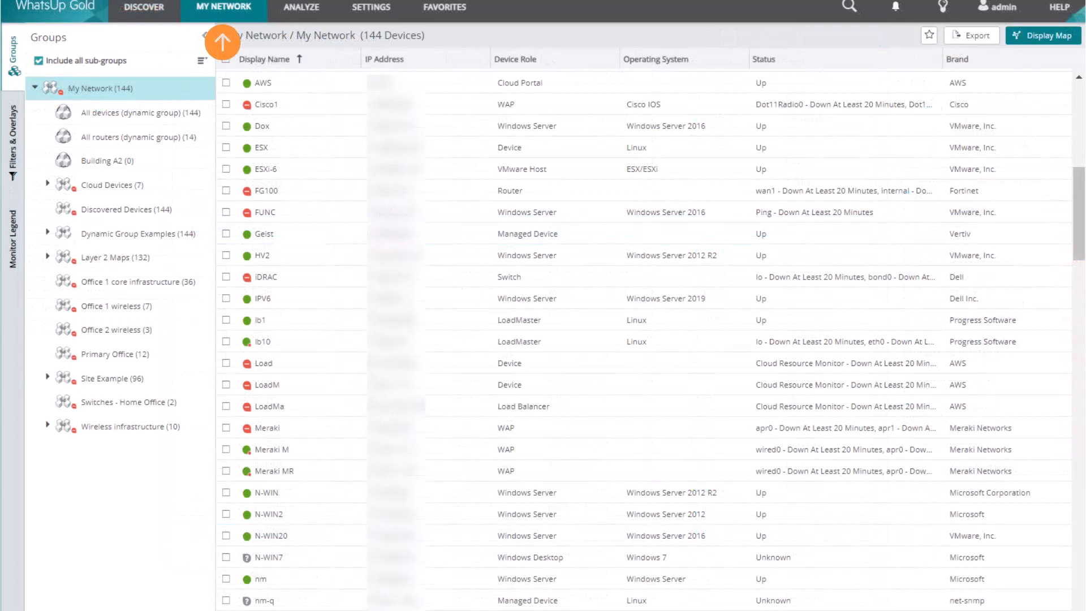
left_click(261, 126)
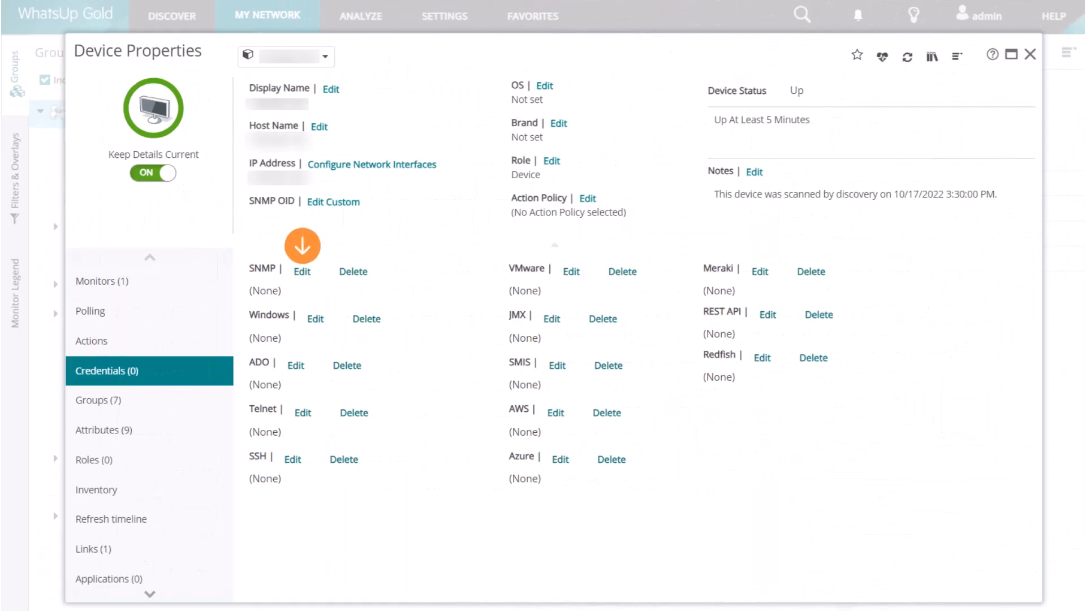
Assign the device's SNMP credential and show the SQA switch's Tools menu with SNMP MIB Walker.
left_click(301, 270)
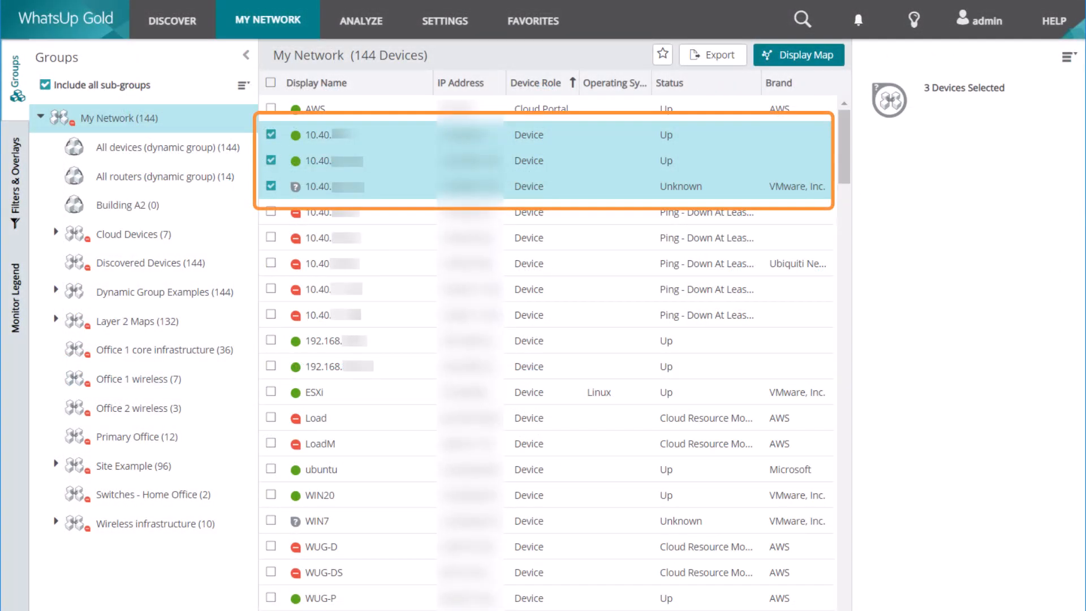
left_click(1068, 56)
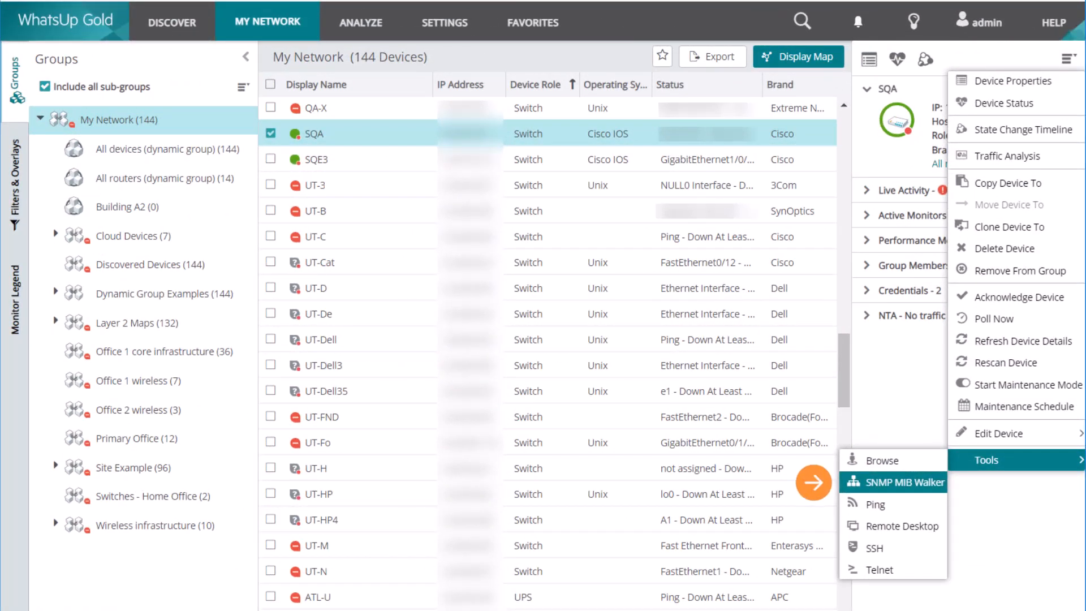
Run SNMP MIB Walker on SQA and dismiss the timed-out walk message.
left_click(899, 481)
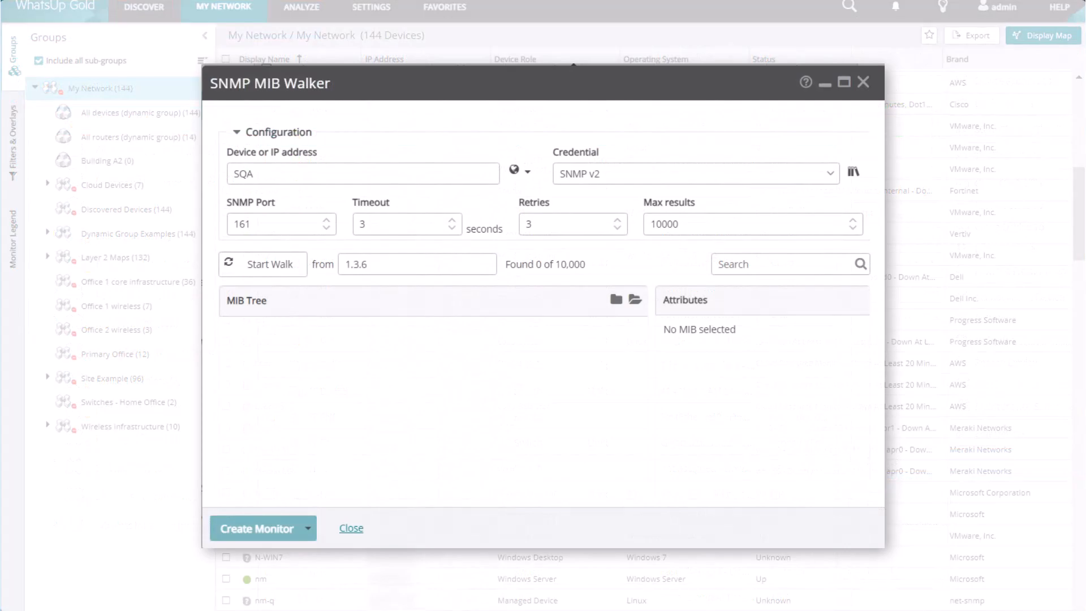
left_click(262, 263)
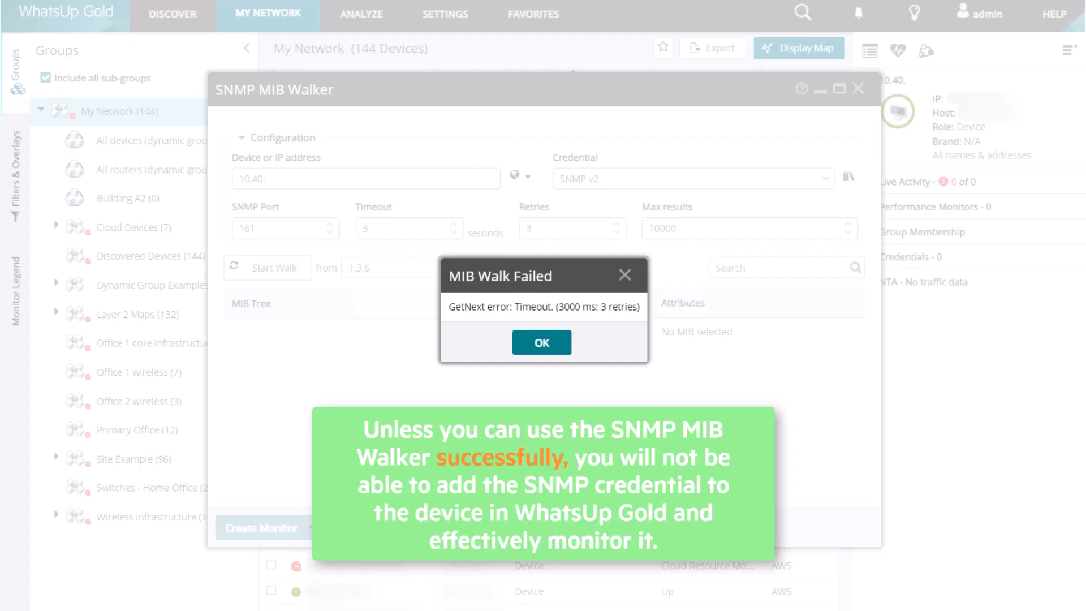
left_click(540, 342)
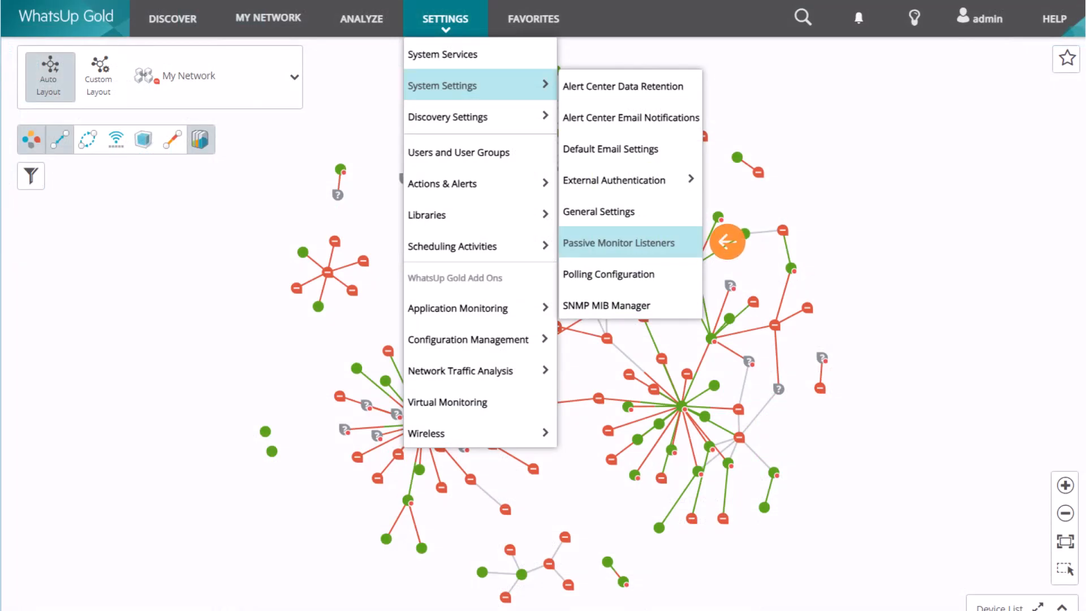
Visit Passive Monitor Listeners and the Monitor library, then add an SNMP Trap passive monitor to QADC.
left_click(619, 242)
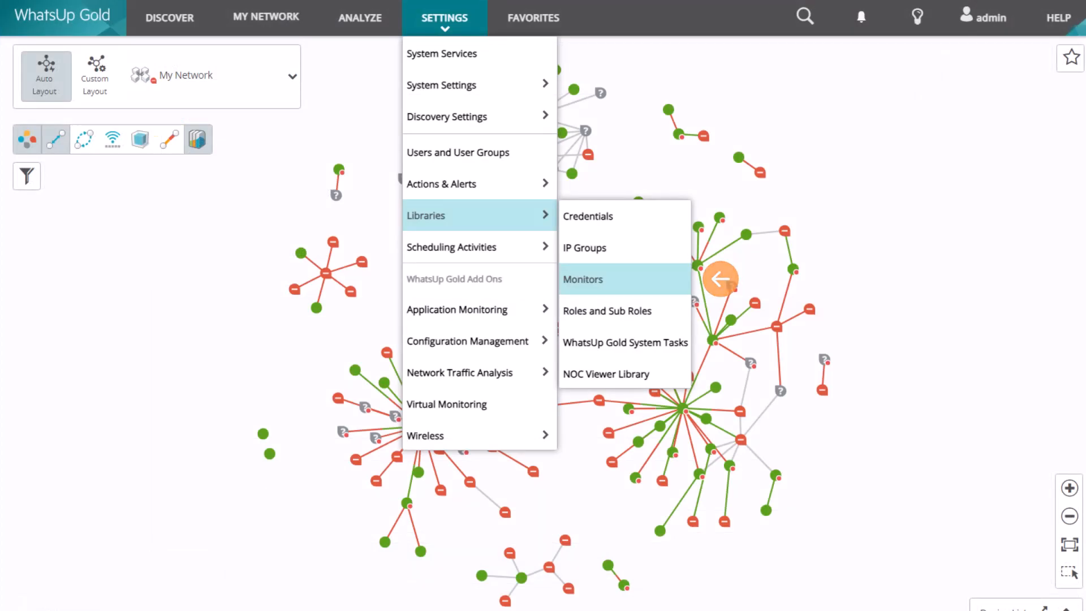
left_click(583, 279)
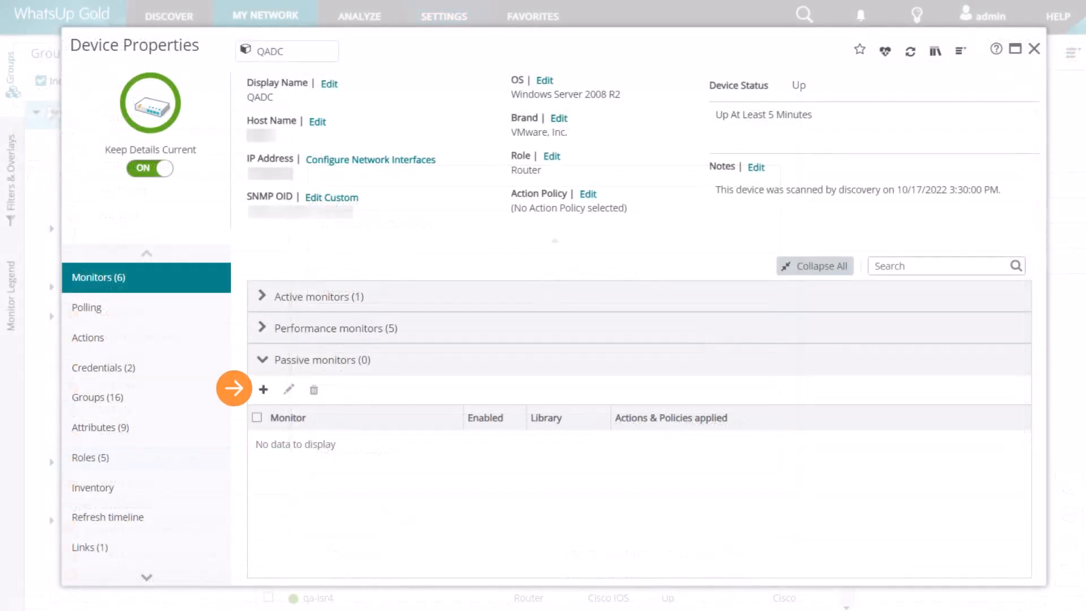
left_click(263, 388)
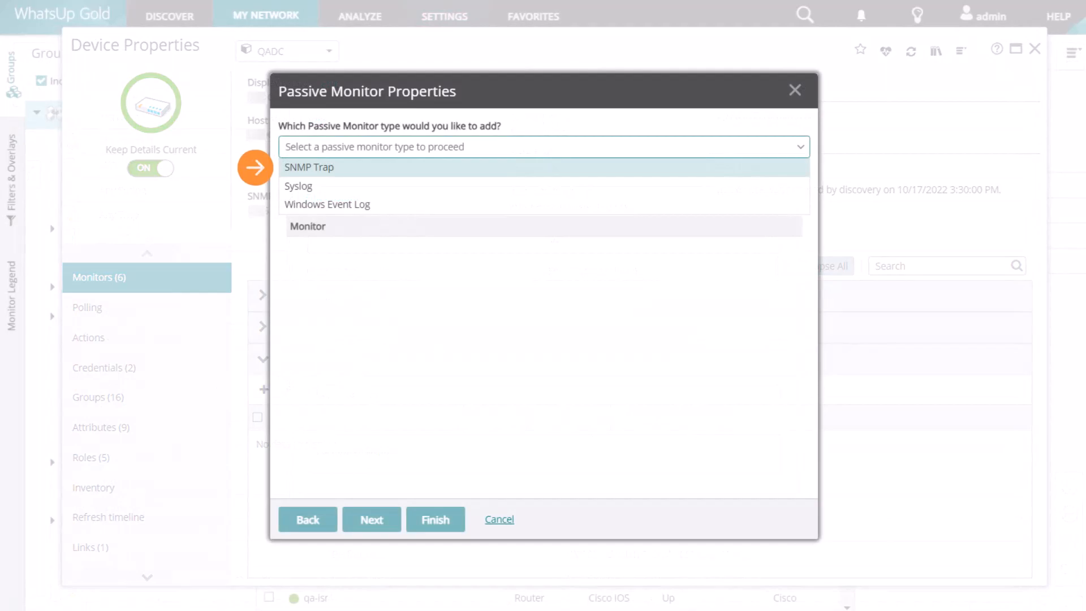
left_click(309, 167)
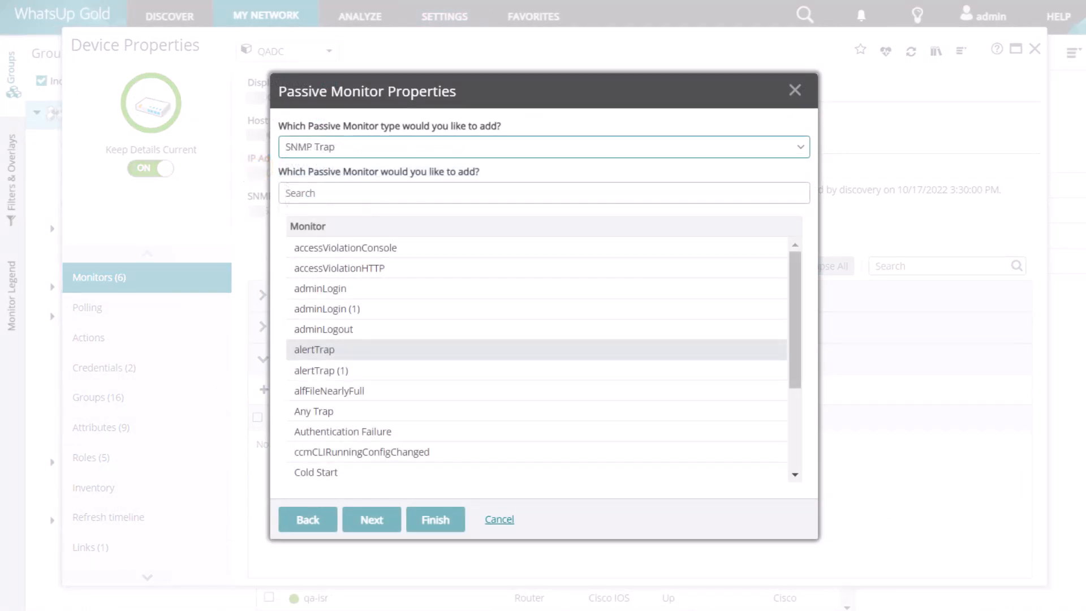